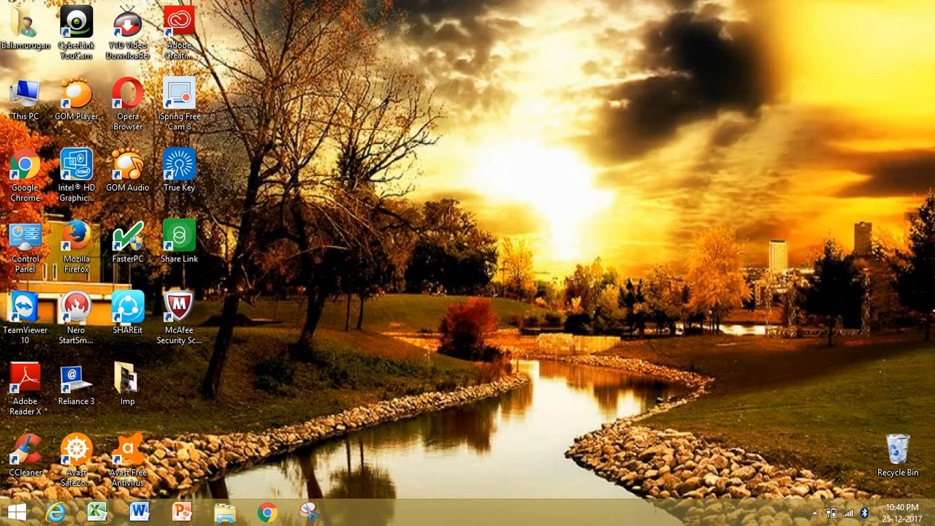
mouse_move(348, 214)
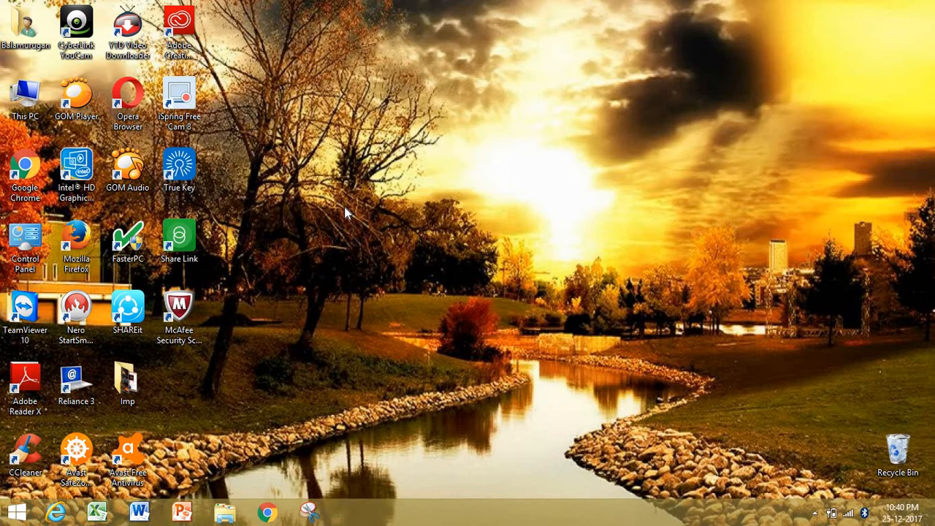
Launch Google Chrome from its desktop shortcut onto the search start page.
click(267, 511)
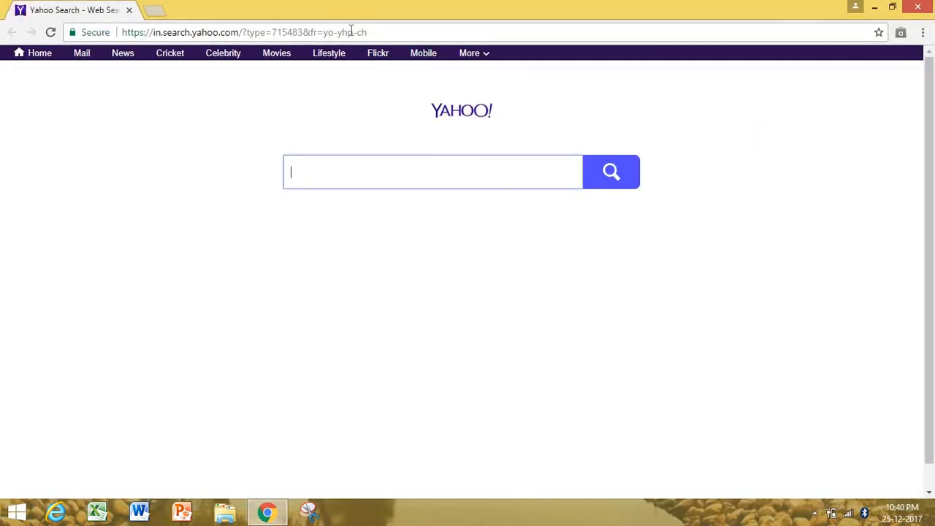
Browse to CNN and Android Headlines, opening further tabs for the remaining sites.
click(155, 10)
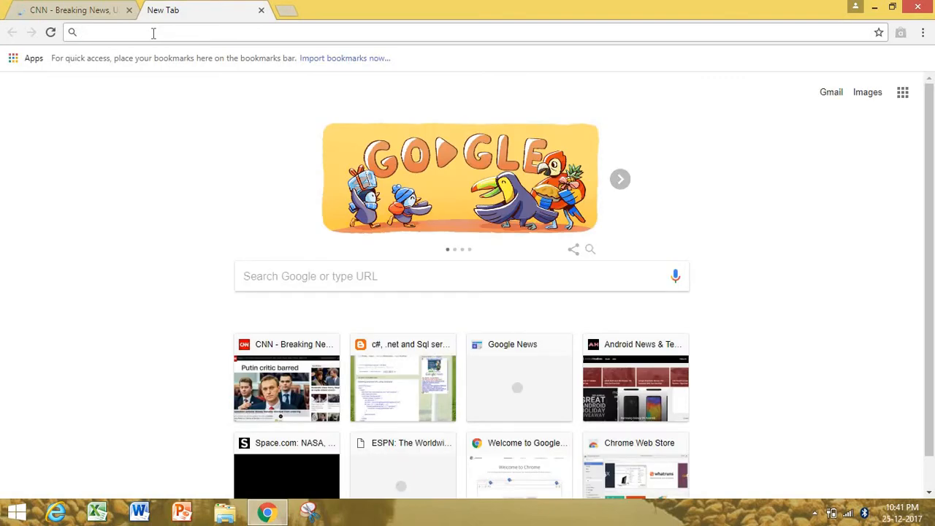
text(and)
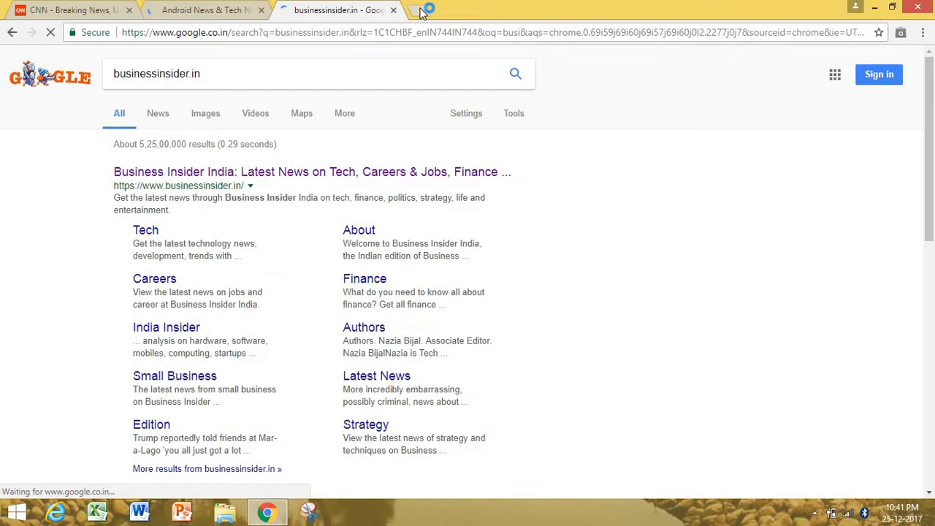
click(420, 9)
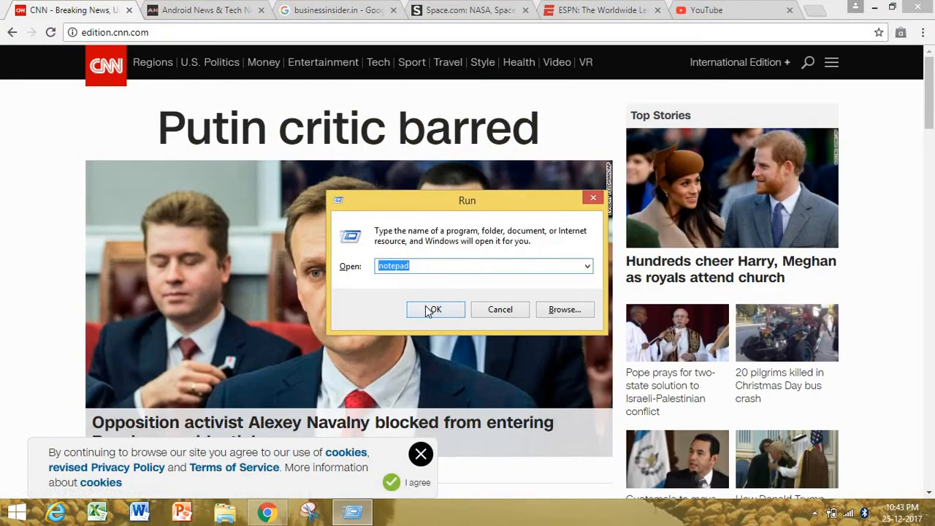
Start a Notepad document with Start lines for the CNN and Android Headlines URLs, maximized.
click(435, 310)
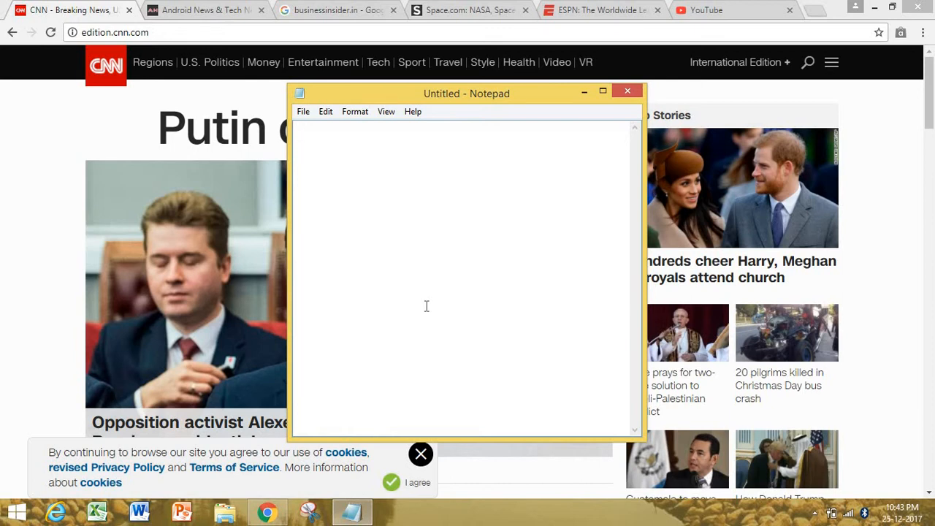
text(Start http://edition.cnn.com/)
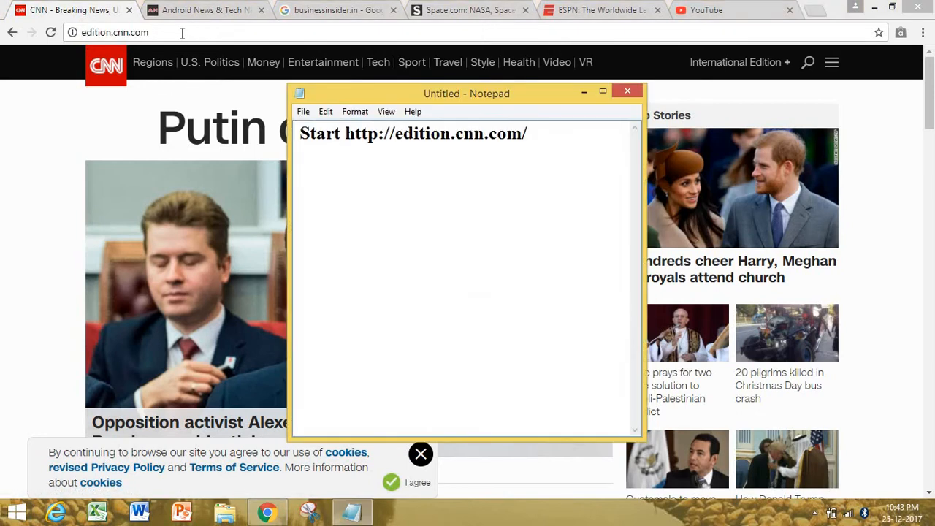
text(Start)
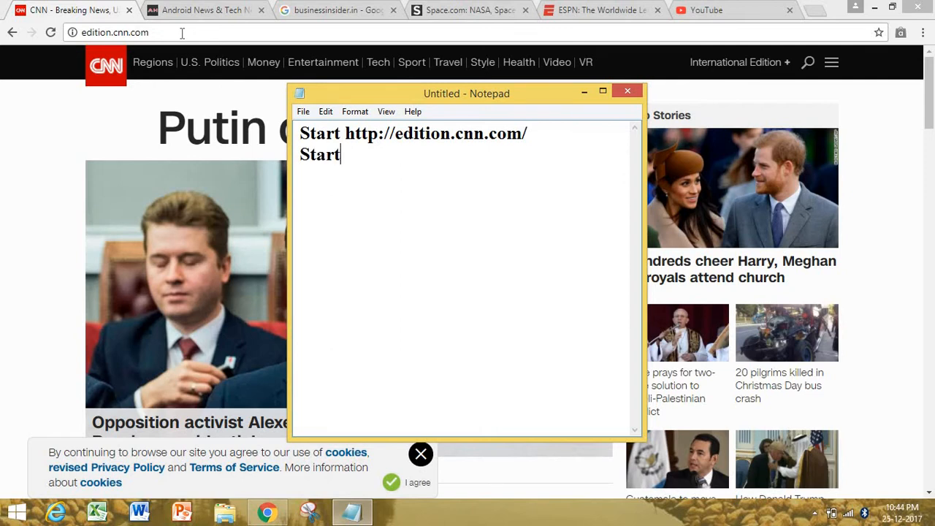
click(204, 10)
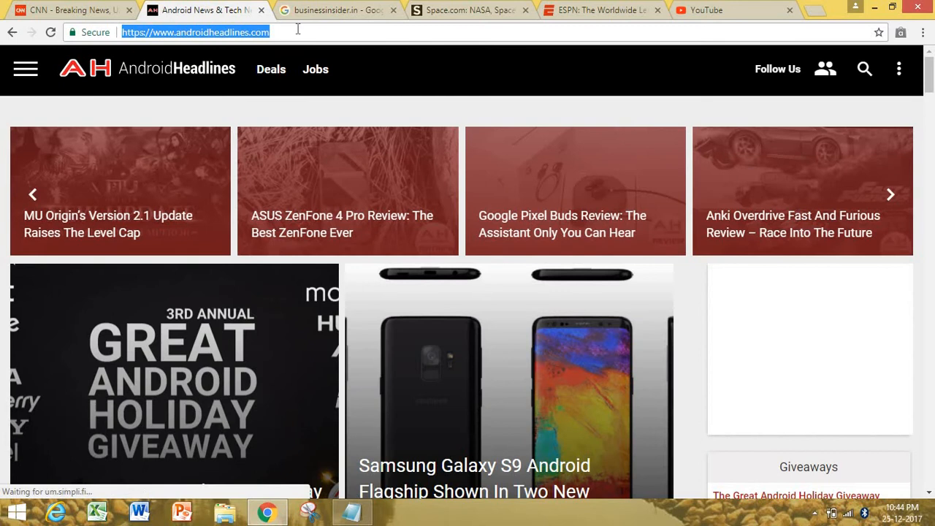
click(351, 511)
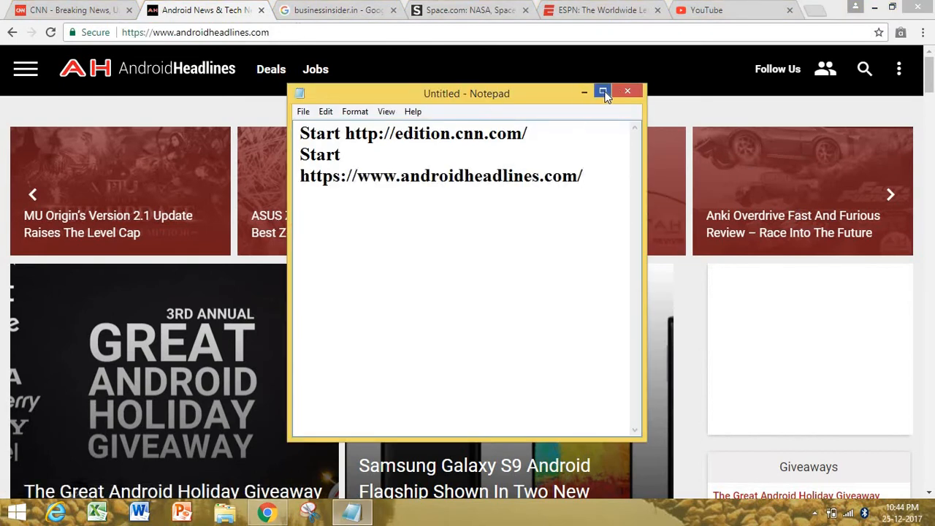
click(602, 94)
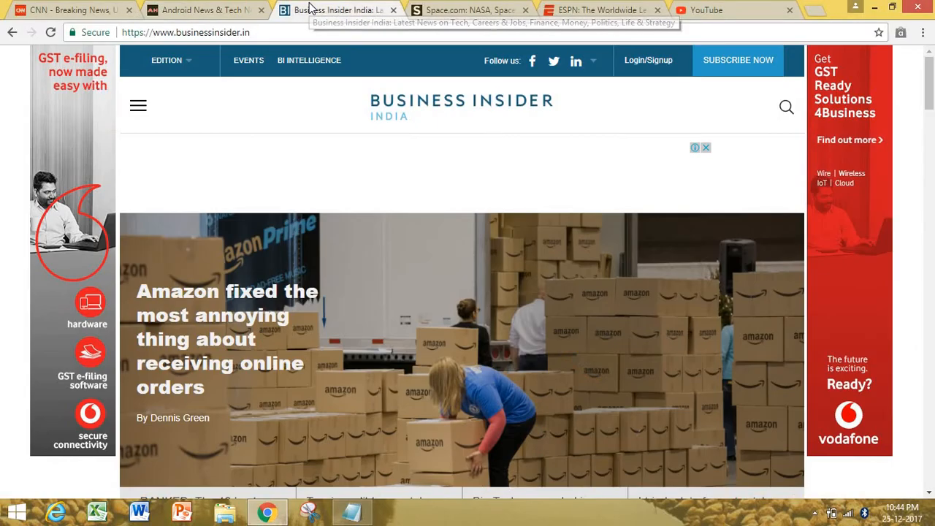
Add Start lines for the Business Insider and Space.com addresses.
click(185, 32)
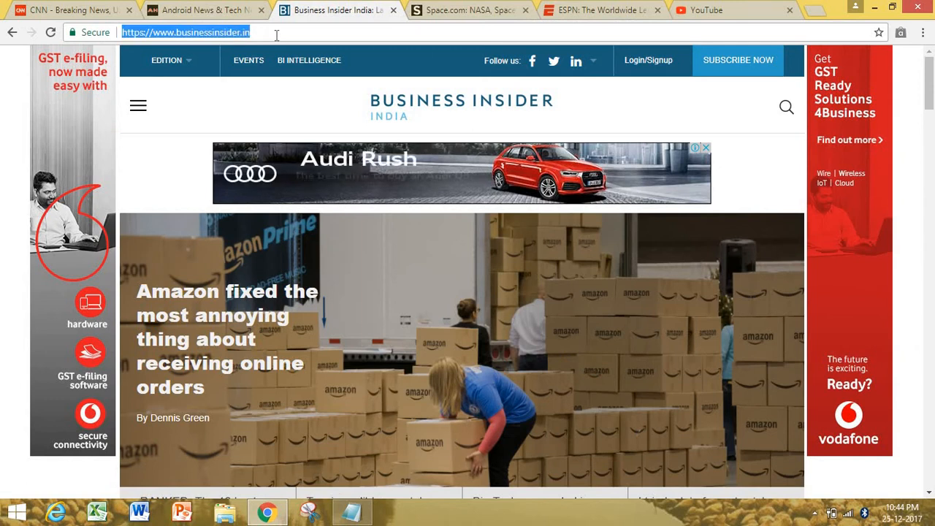
click(351, 511)
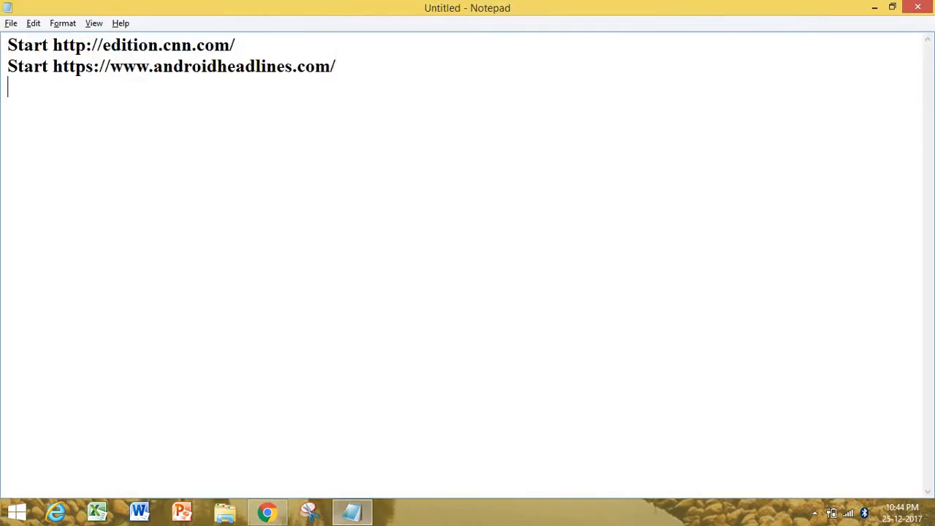
text(Start)
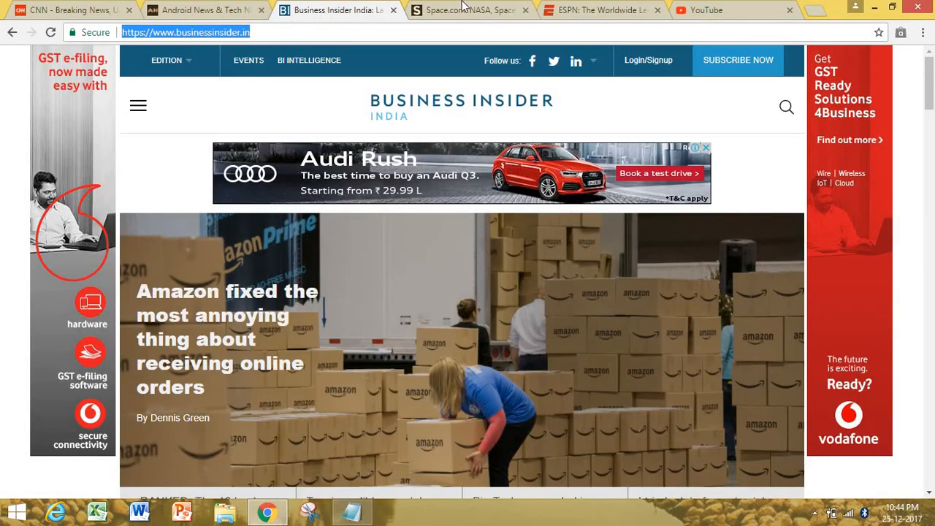
click(471, 9)
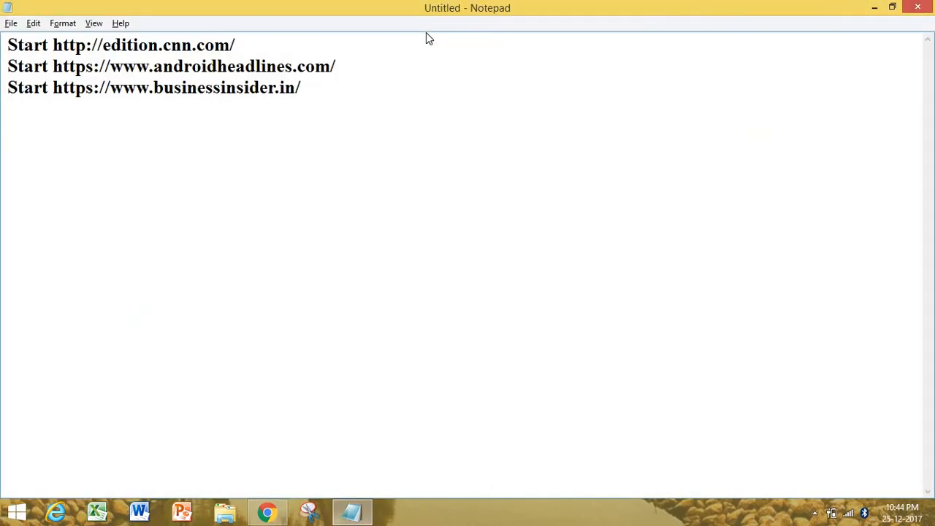
text(Start https://www.space.com/)
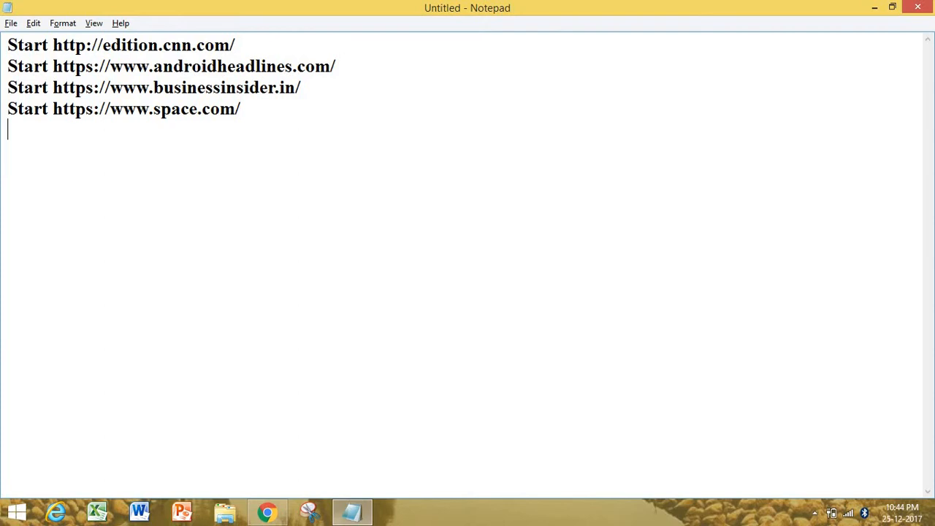
text(Start)
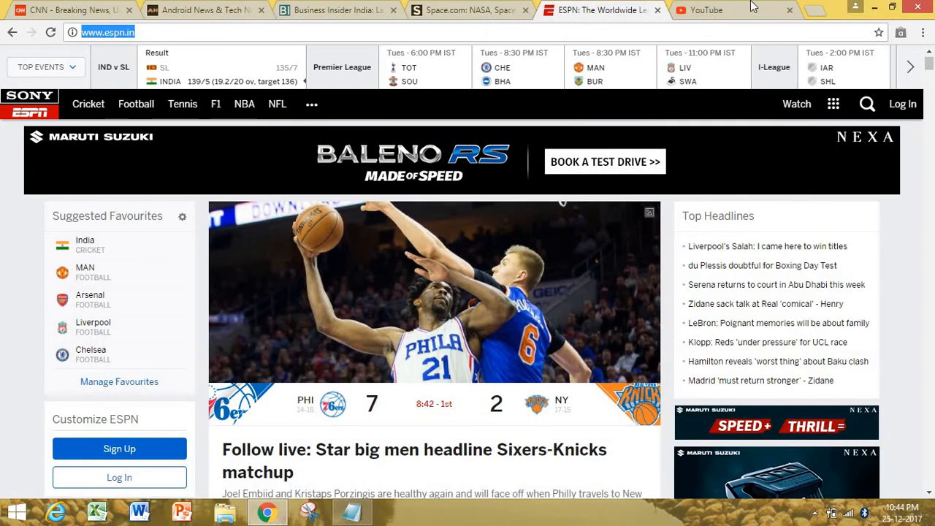
click(719, 10)
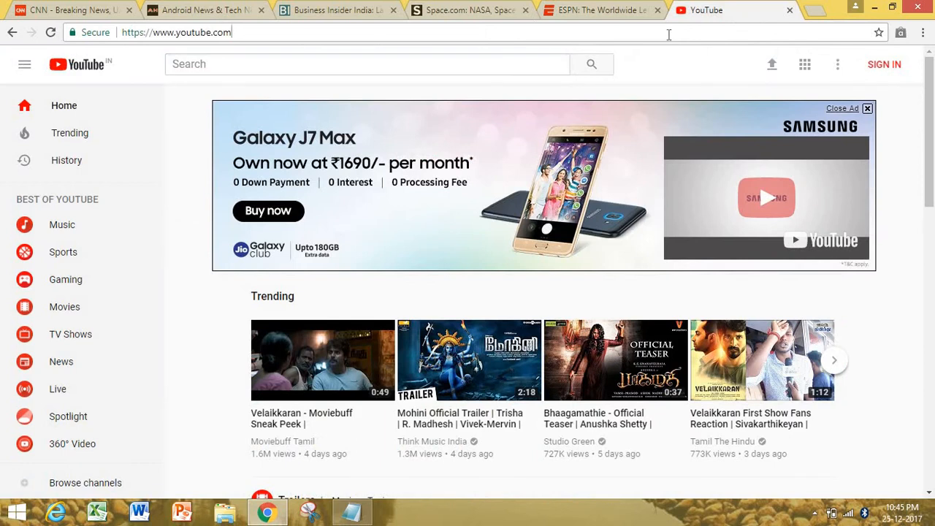
click(351, 511)
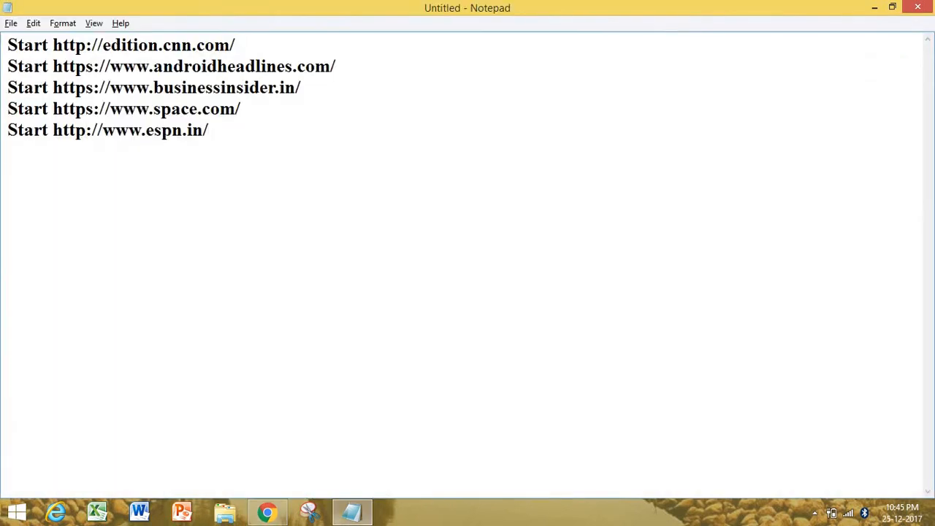
text(Start)
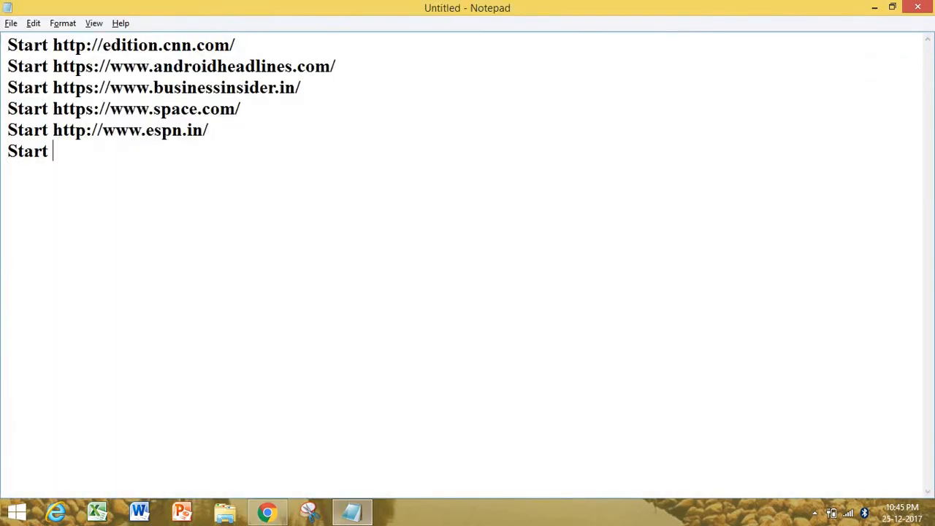
text(https://www.youtube.com/)
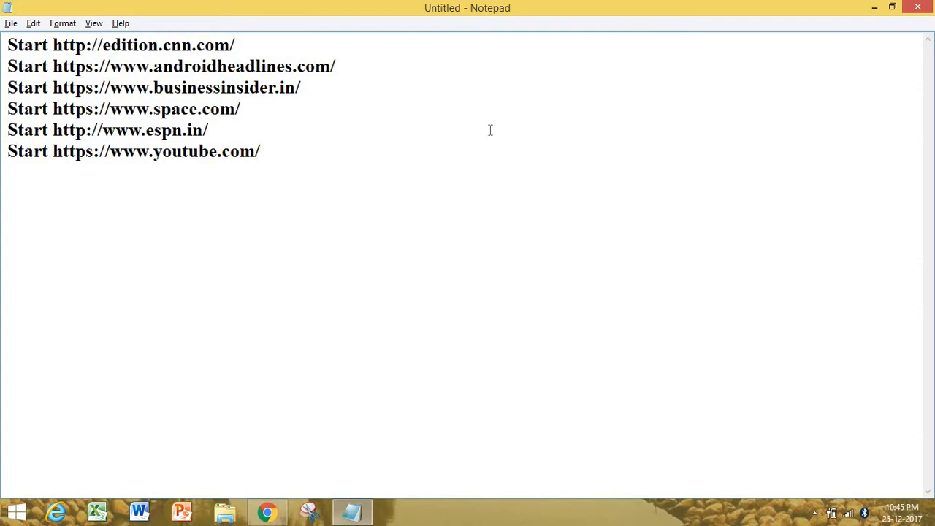
click(12, 23)
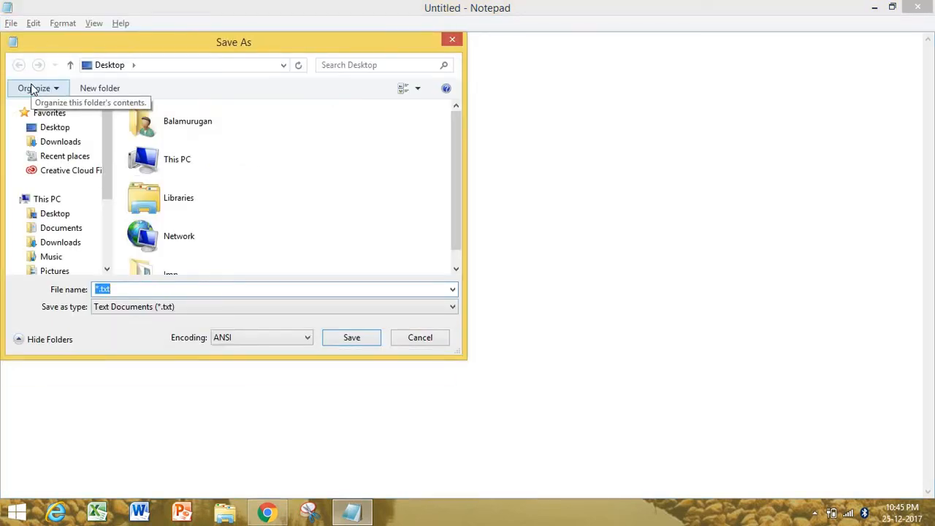
Save the document to the desktop as Favourite.bat.
text(Favourit)
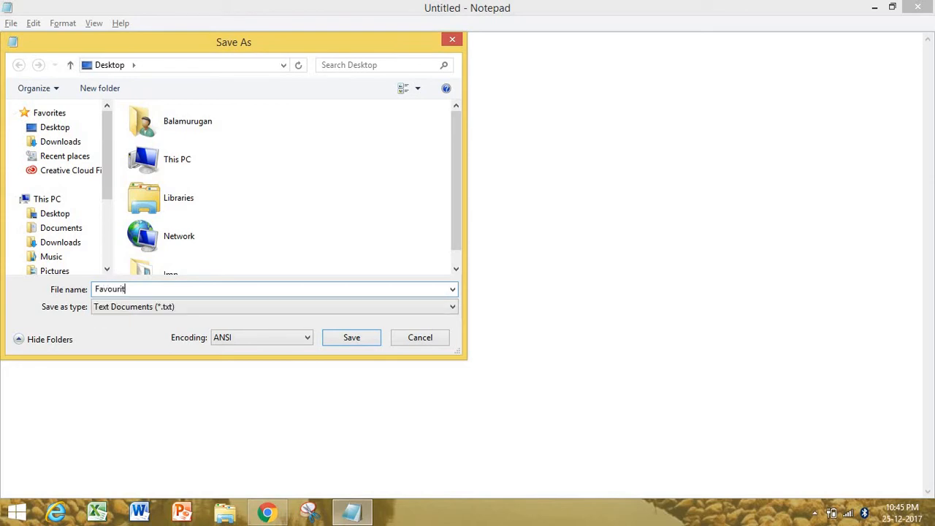
text(e)
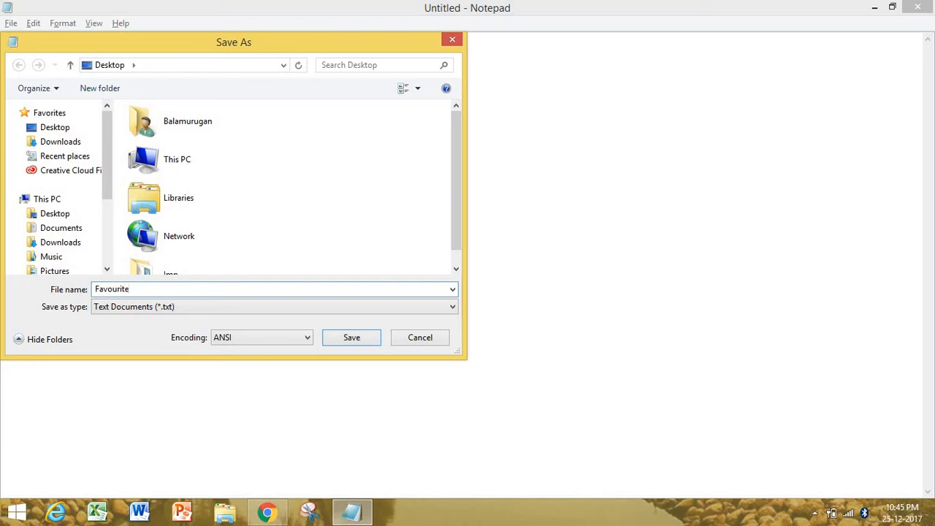
text(.bat)
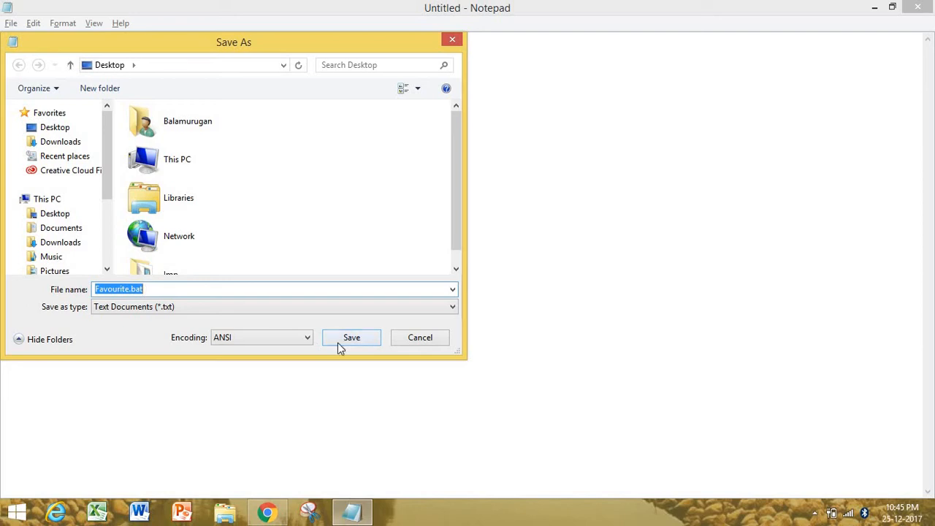
click(351, 338)
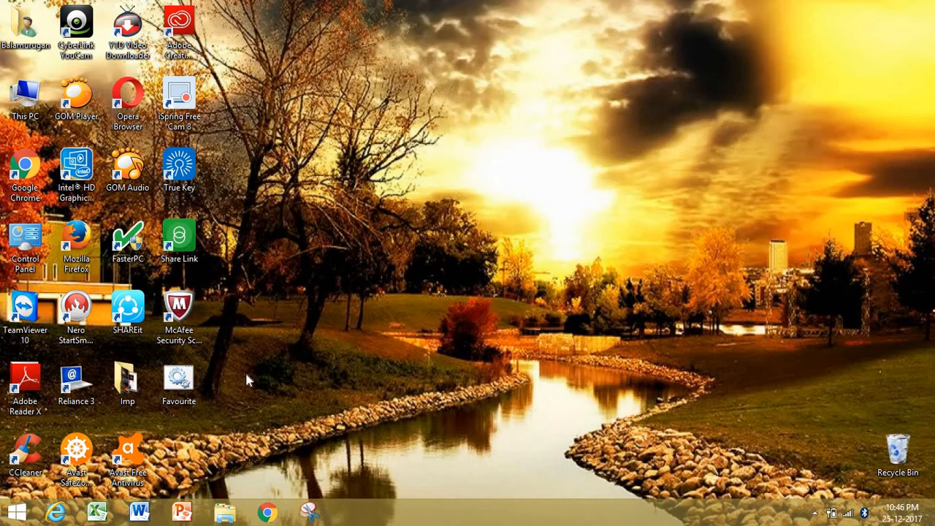
Run Favourite.bat and cycle through the Business Insider, ESPN, Space.com and Android News tabs it opened.
click(178, 383)
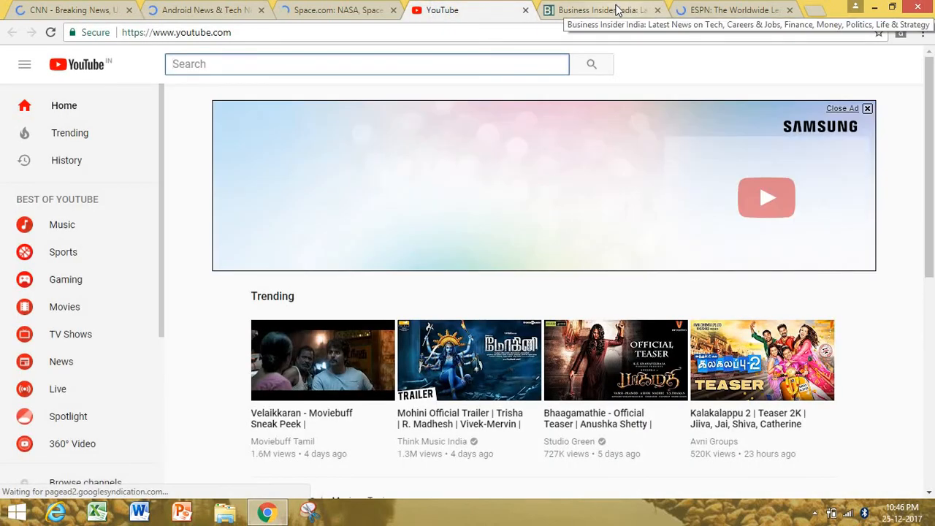
click(599, 10)
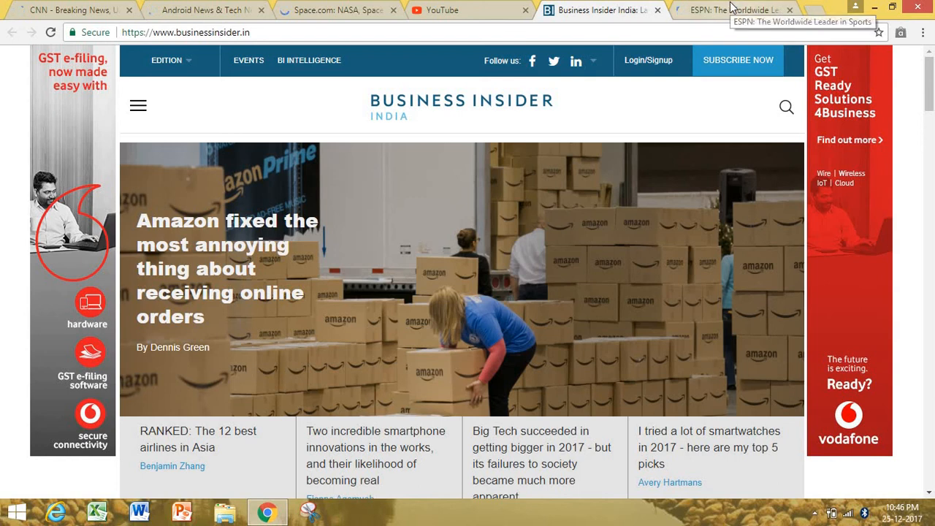
click(731, 10)
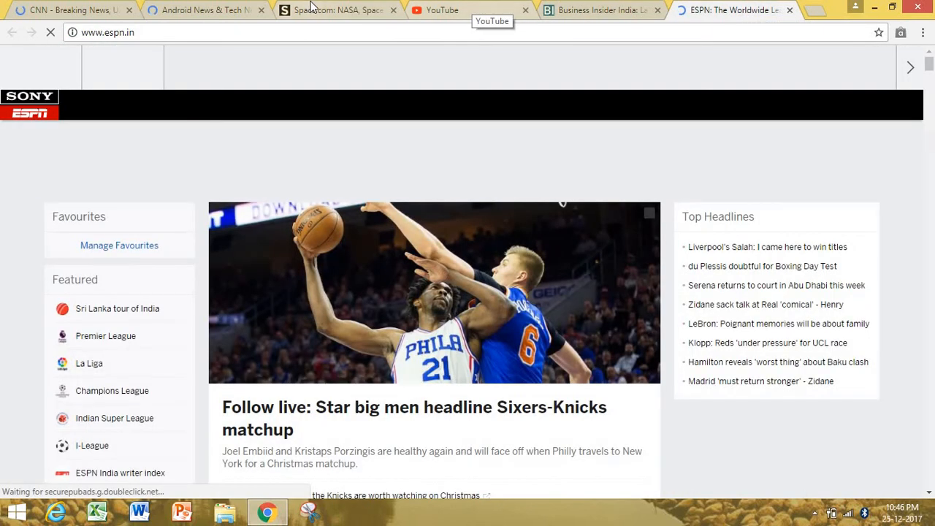
click(336, 9)
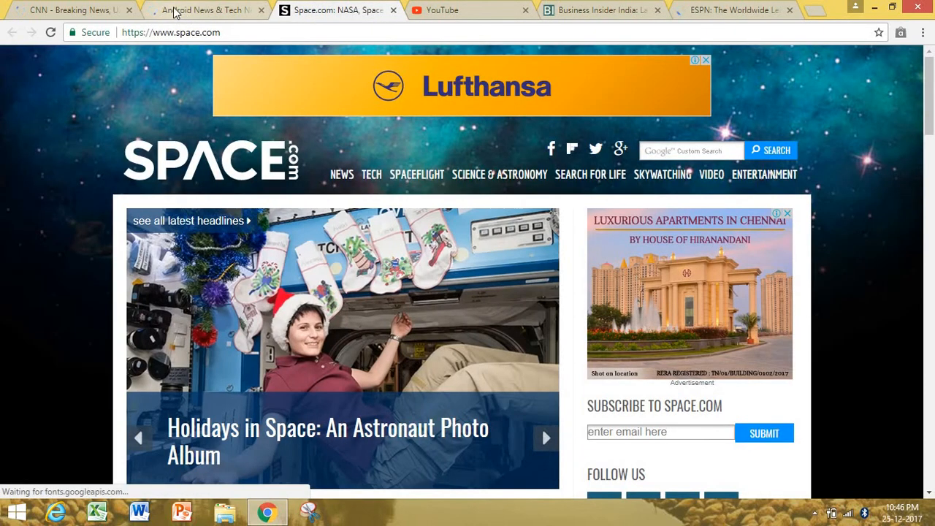
click(205, 10)
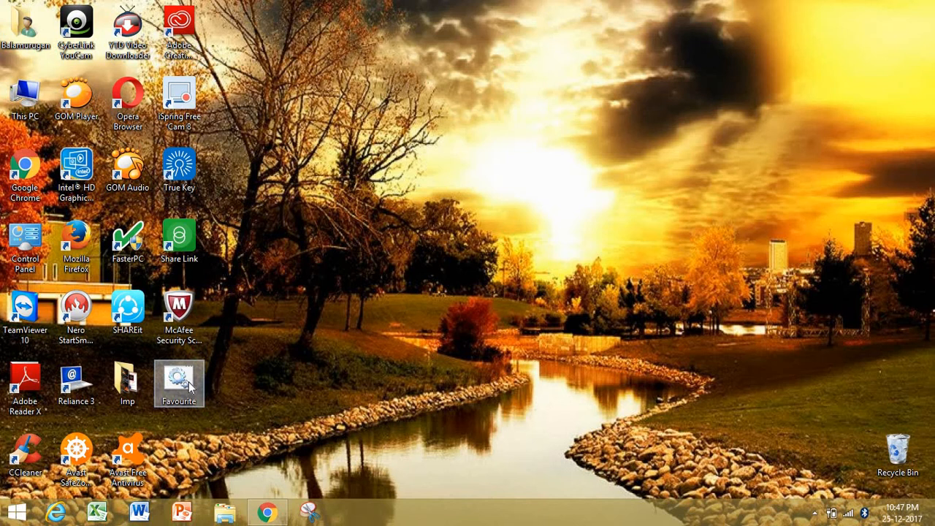
Edit Favourite.bat from its desktop context menu, opening it in Notepad.
right_click(179, 383)
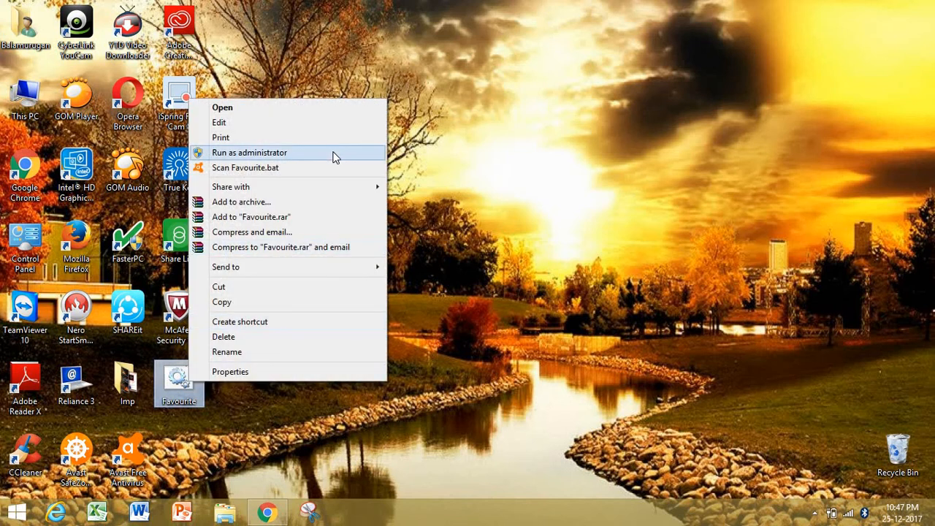
click(220, 123)
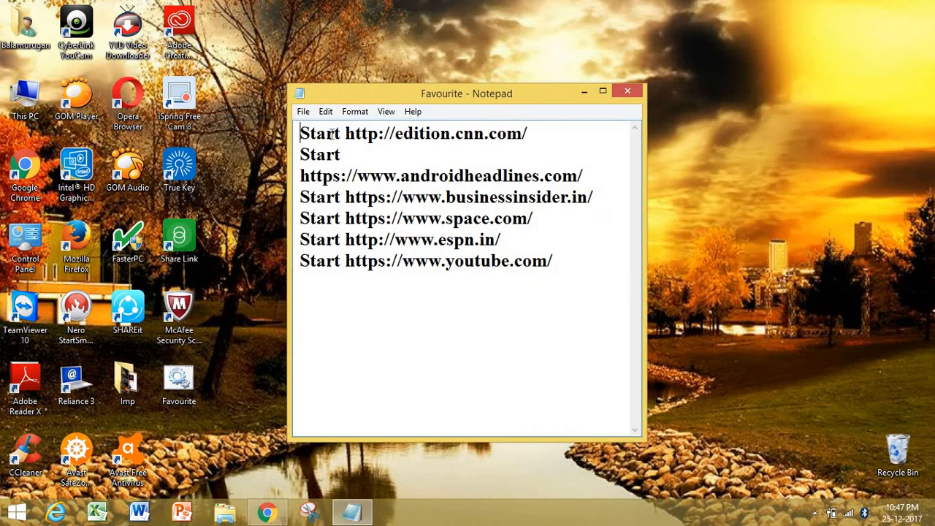
Insert a loop: label as the new first line above the Start lines.
key(Enter)
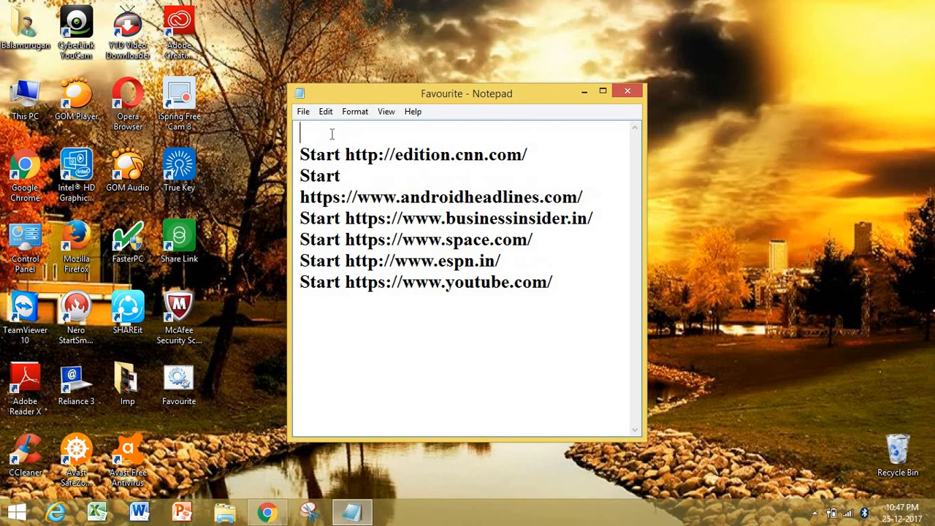
text(loop:)
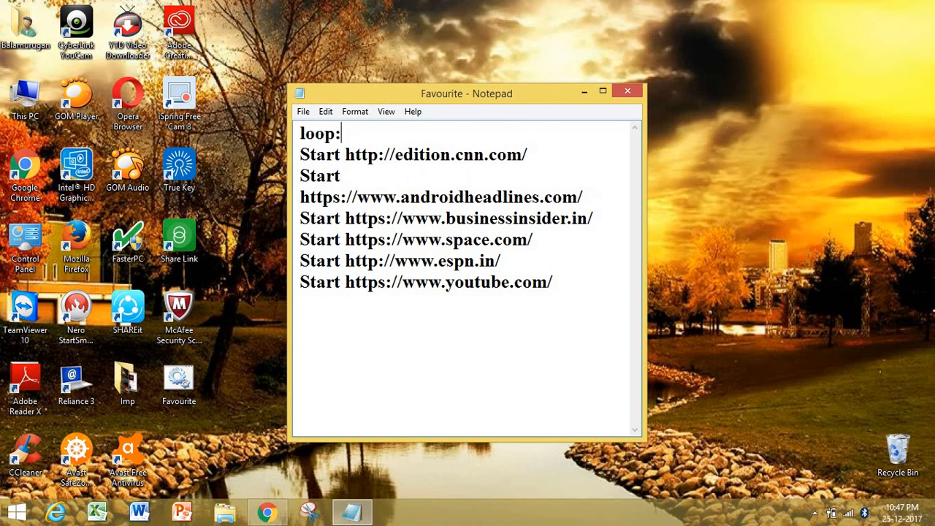
click(552, 282)
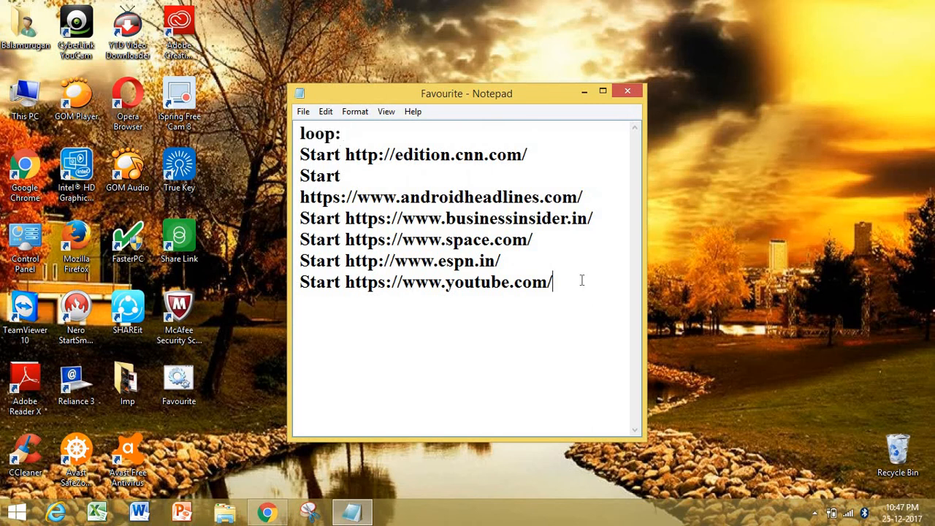
Append Start Favourite.bat and Goto loop lines after the YouTube line.
text(Start F)
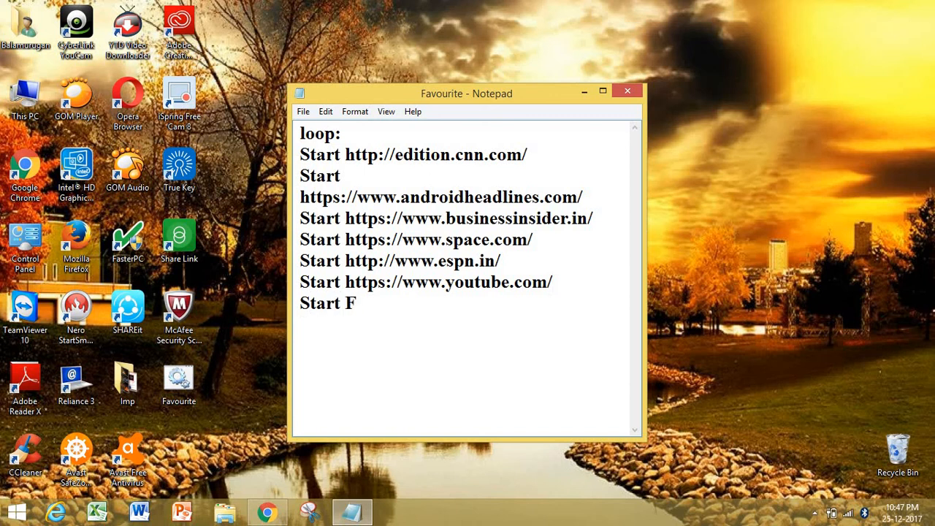
text(avo)
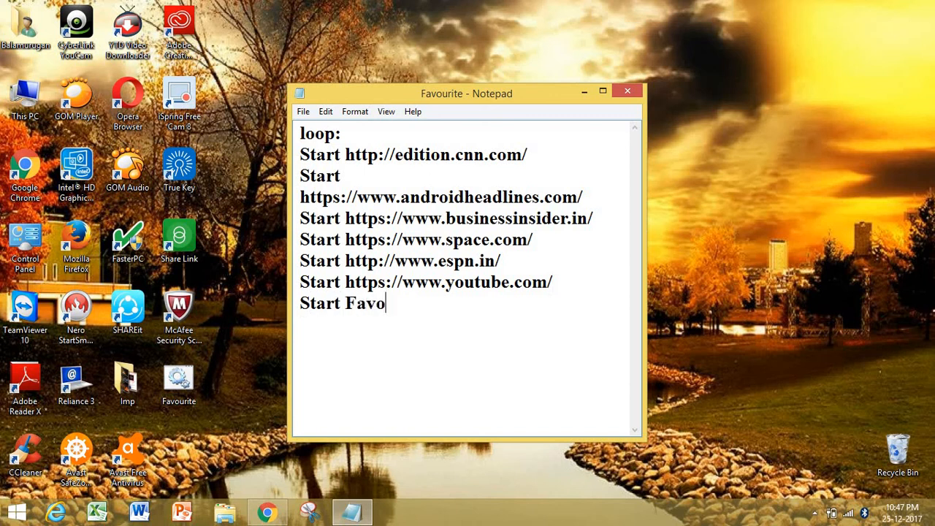
text(urite.bat)
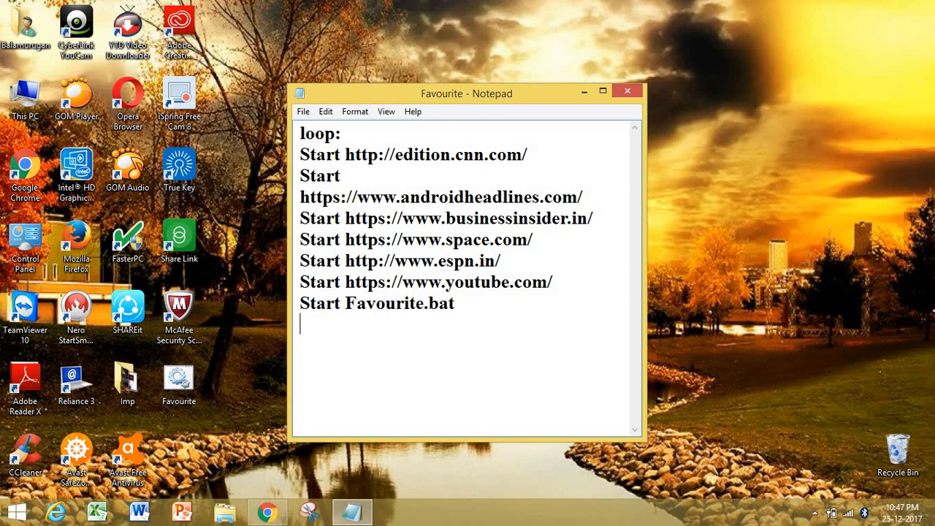
text(Goto)
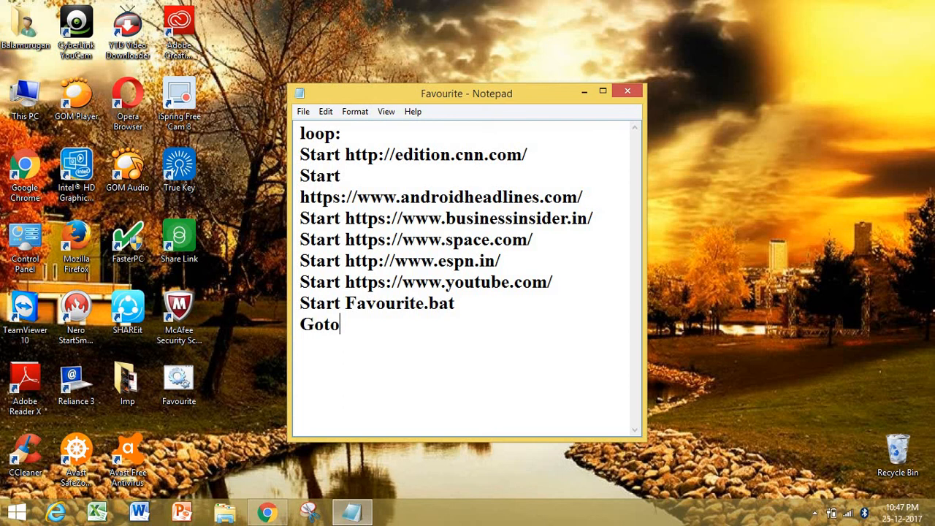
text(loop)
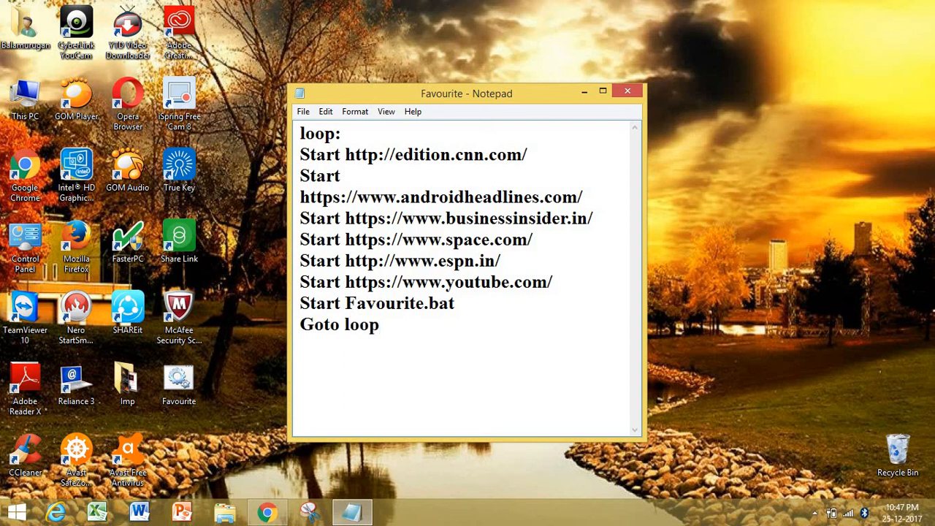
click(303, 111)
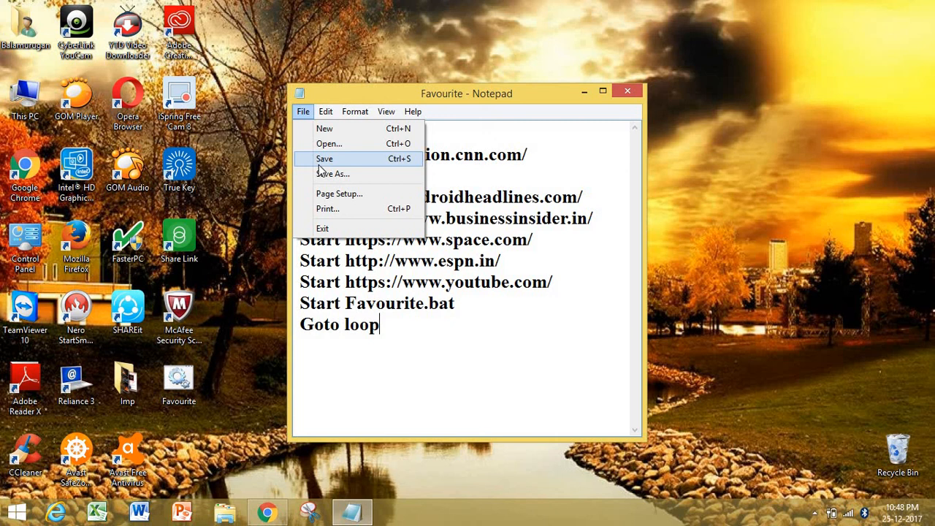
Bring up Notepad's File menu to save the edited looping Favourite.bat.
click(326, 111)
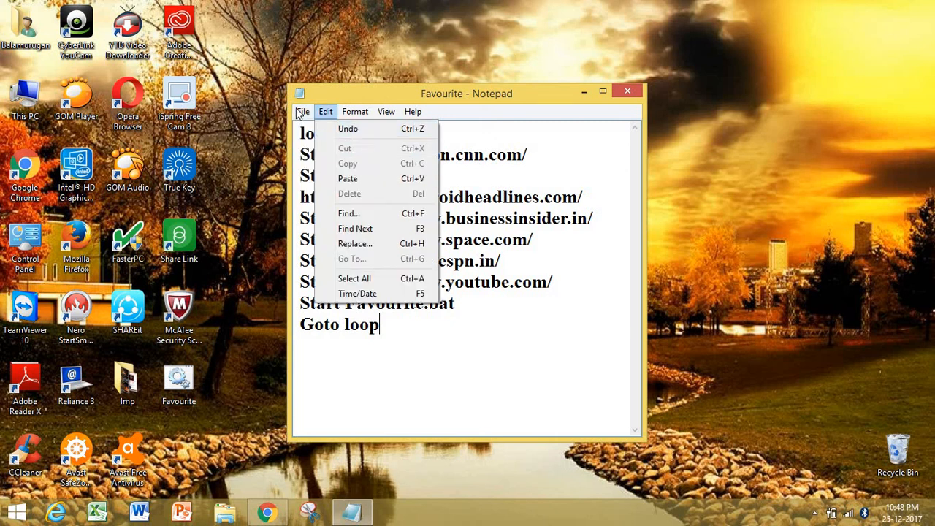
click(302, 111)
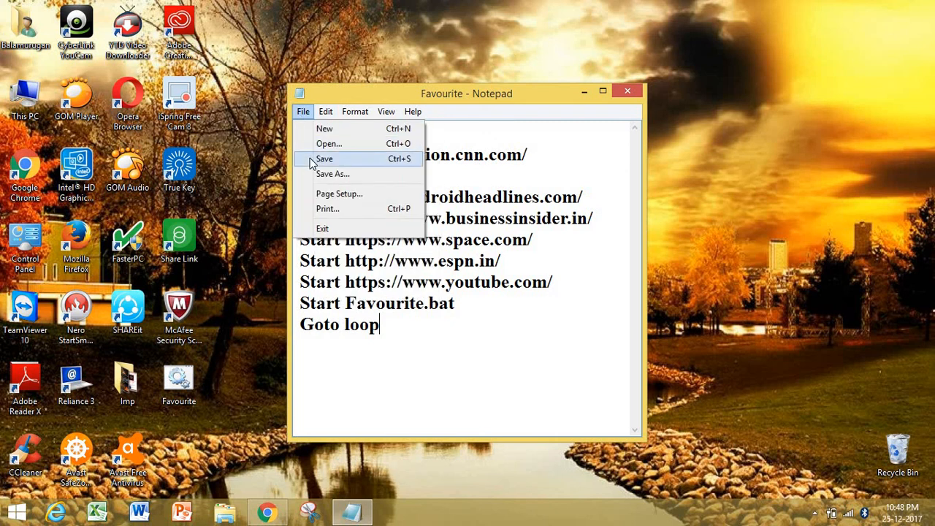